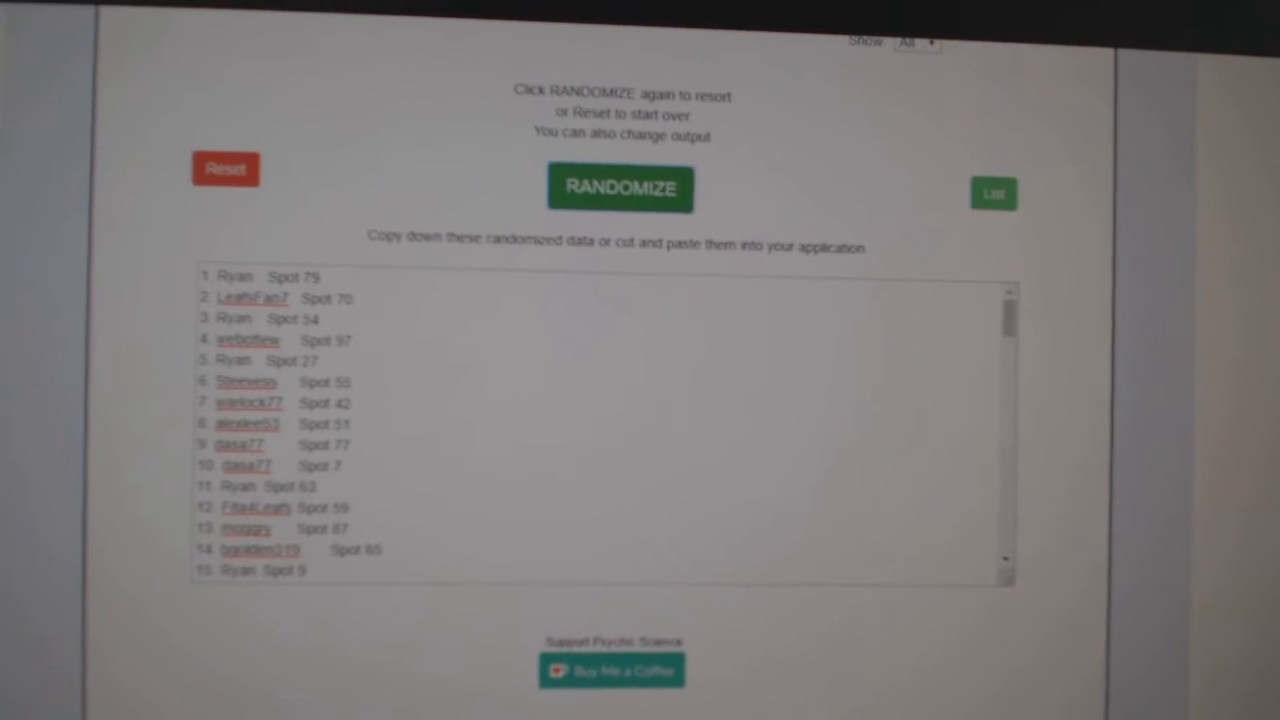
Step: Reshuffle the hundred card-break items into a new random numbered order
{"action": "scroll", "scroll_direction": "down", "scroll_amount": 3}
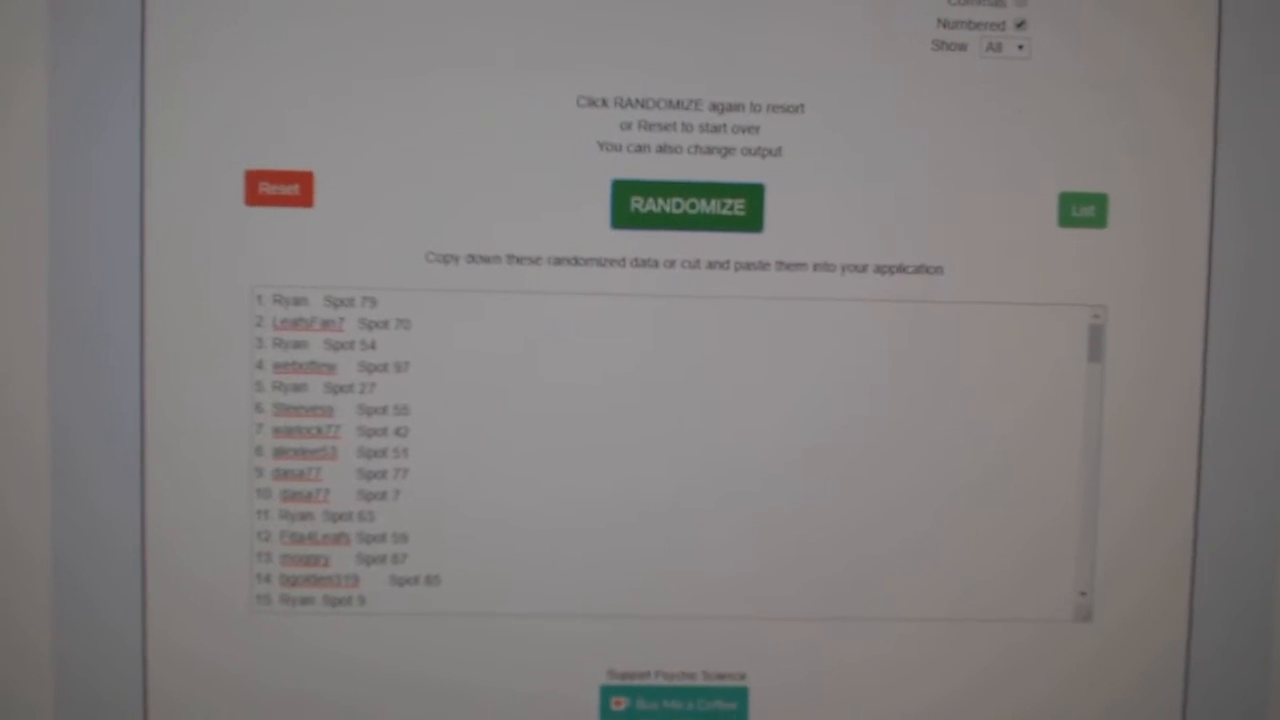
{"action": "left_click", "coordinate": [686, 206]}
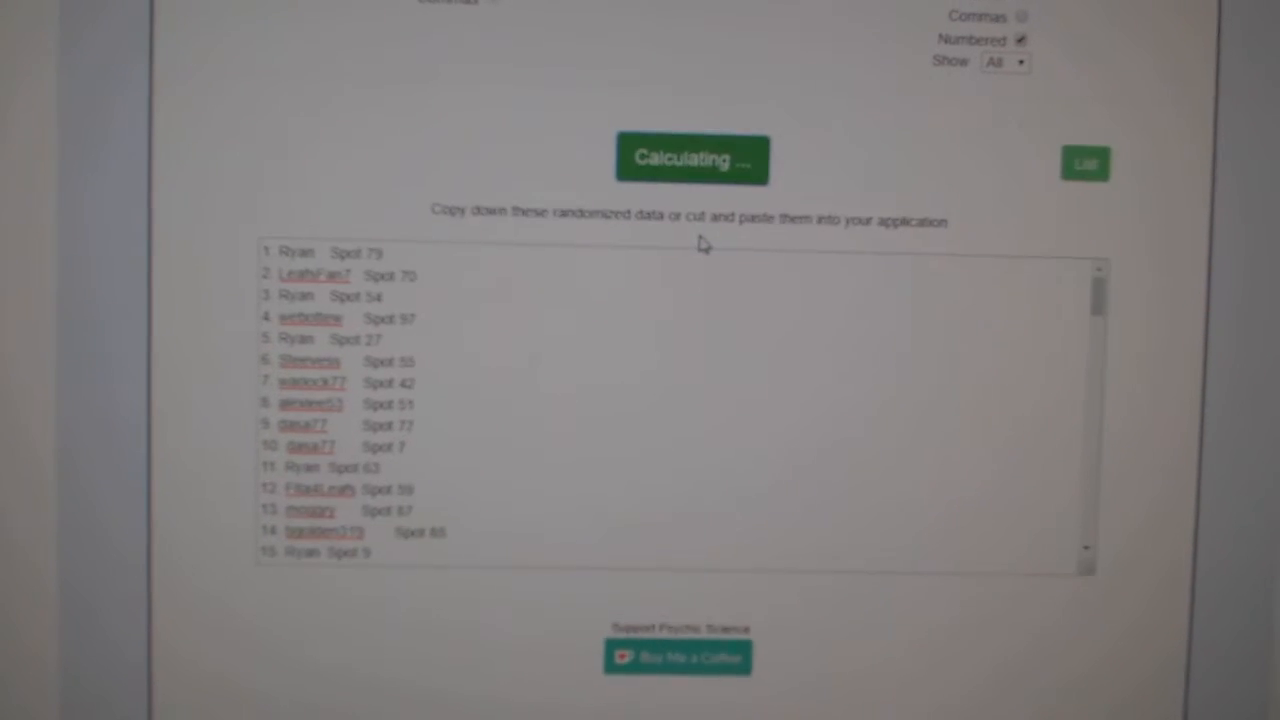
{"action": "left_click", "coordinate": [692, 158]}
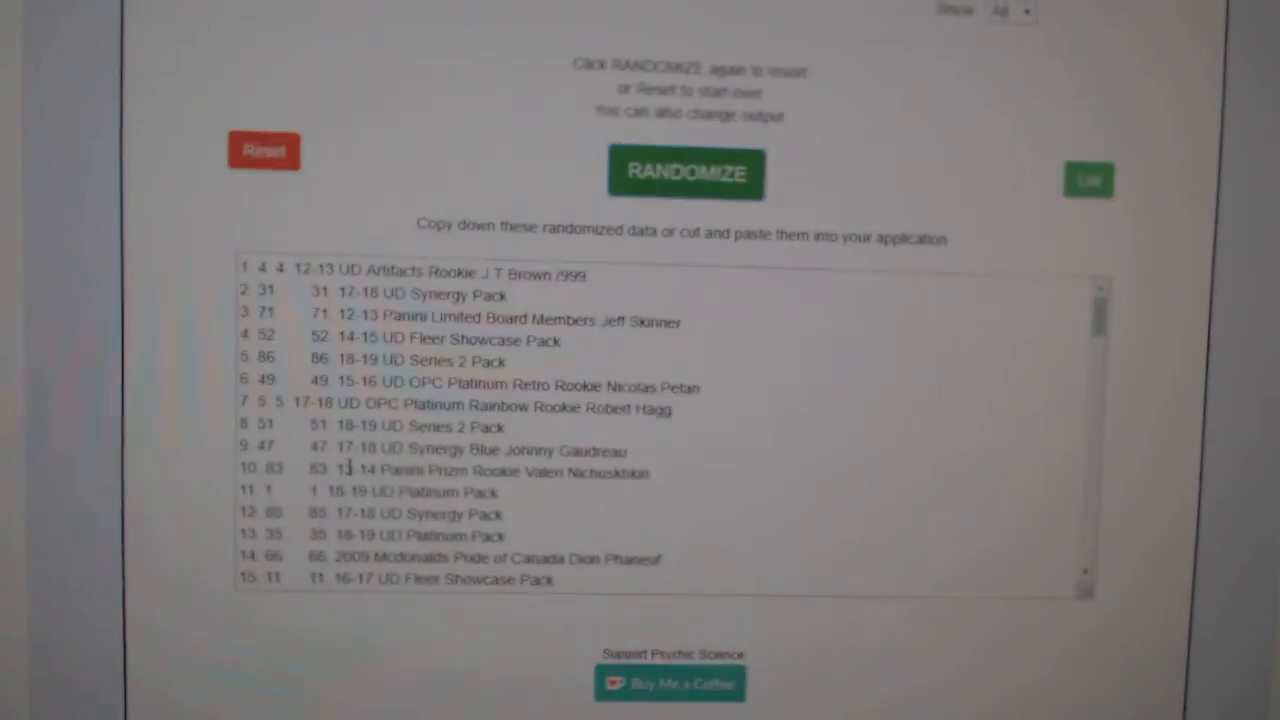
Step: Paste the randomized card-break list into the sheet beside the participant spots
{"action": "left_click", "coordinate": [684, 172]}
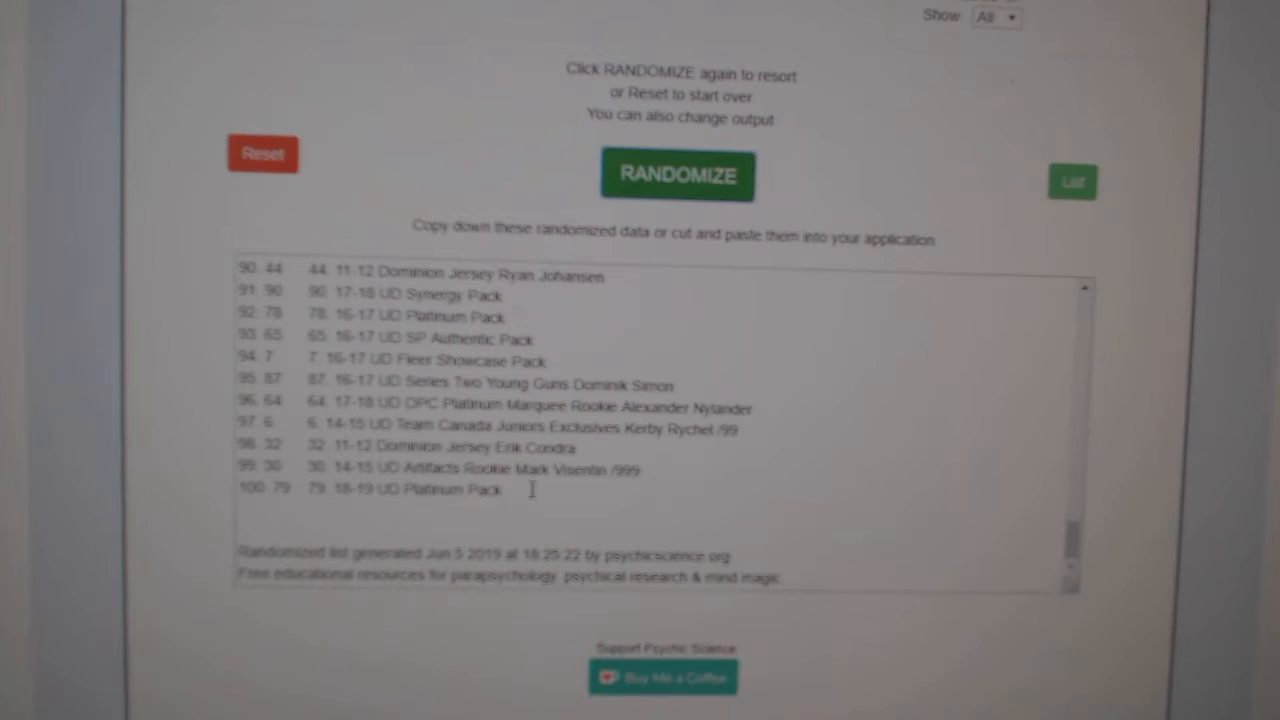
{"action": "left_click", "coordinate": [676, 176]}
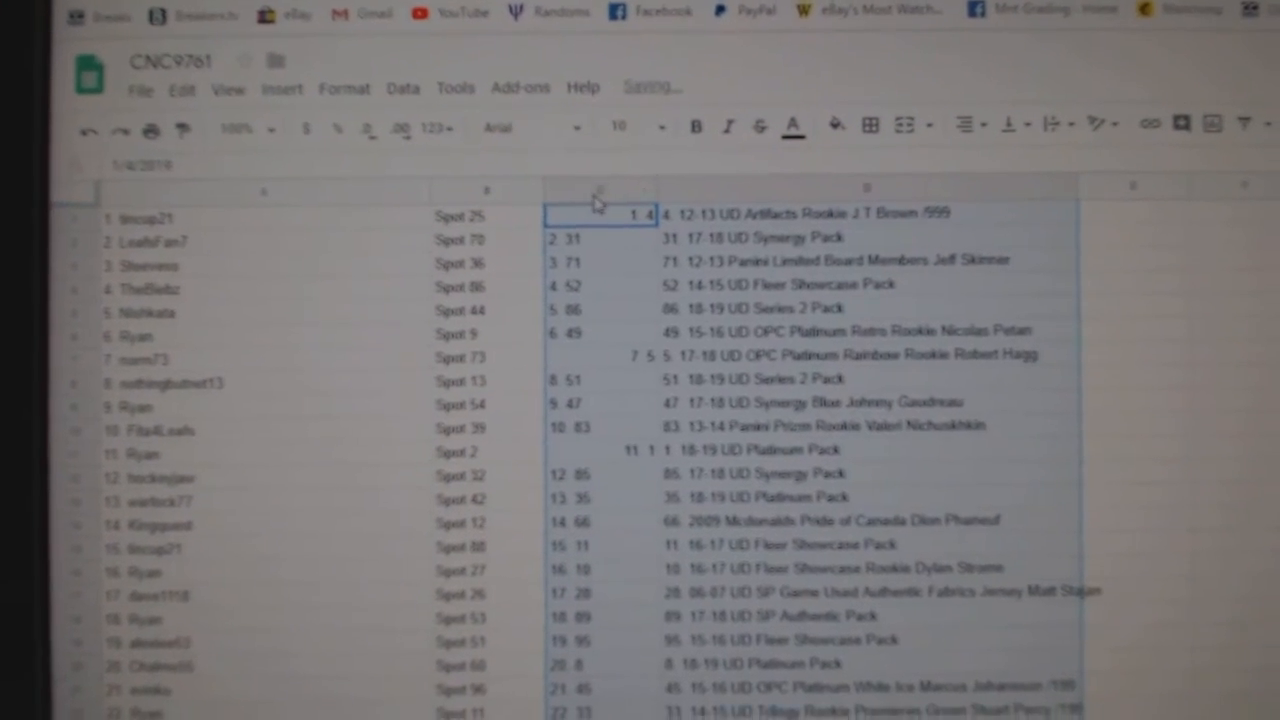
Step: Hide column C of list numbers so each spot sits directly beside its card-break item
{"action": "right_click", "coordinate": [598, 190]}
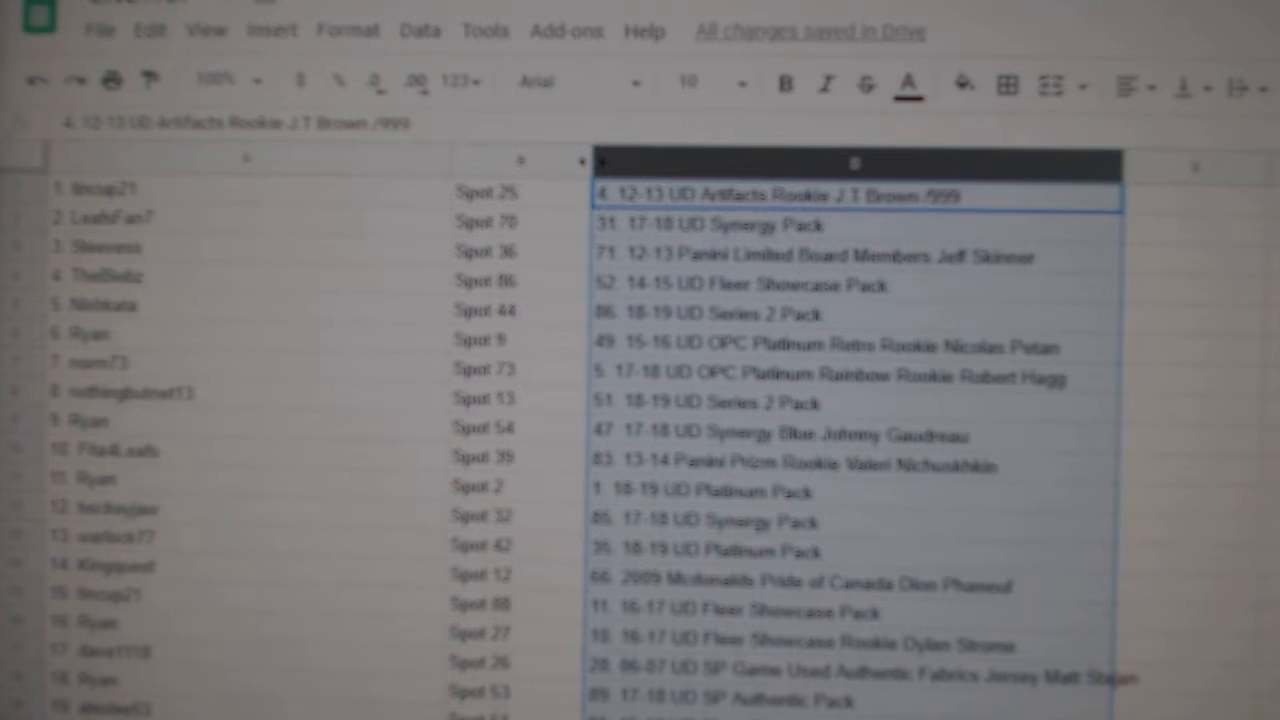
{"action": "scroll", "scroll_direction": "down", "scroll_amount": 3}
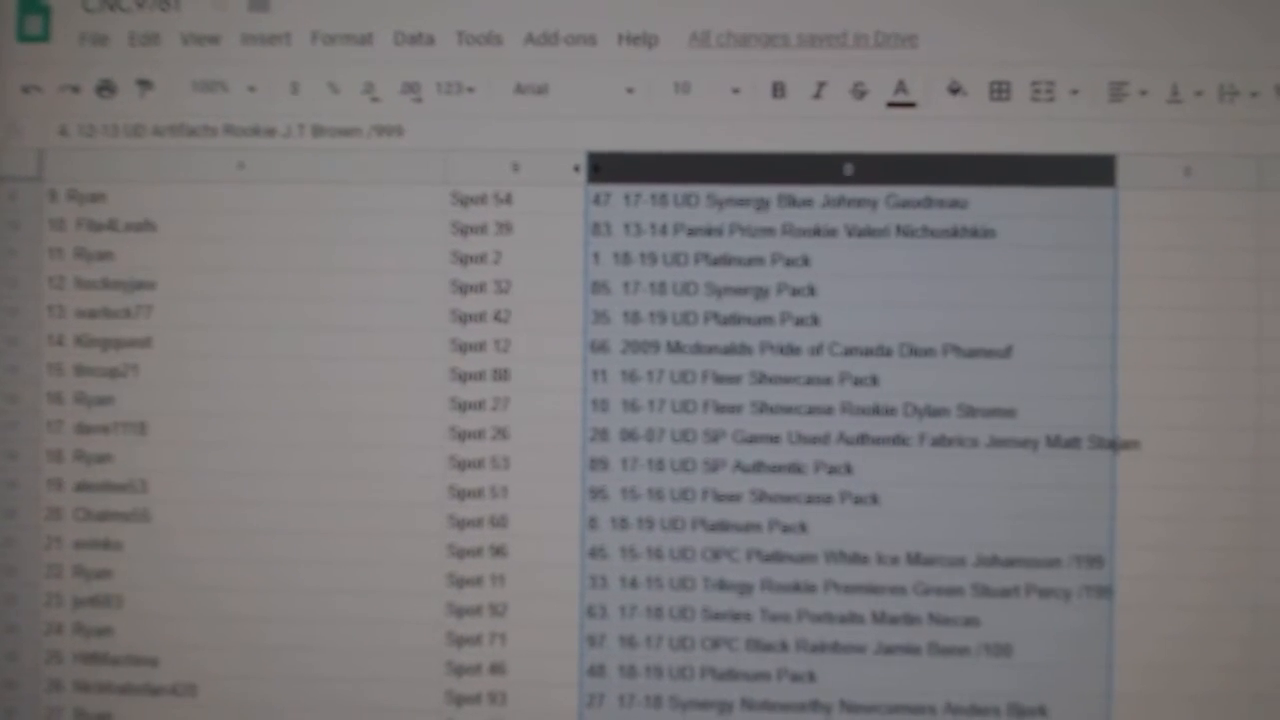
{"action": "scroll", "scroll_direction": "down", "scroll_amount": 3}
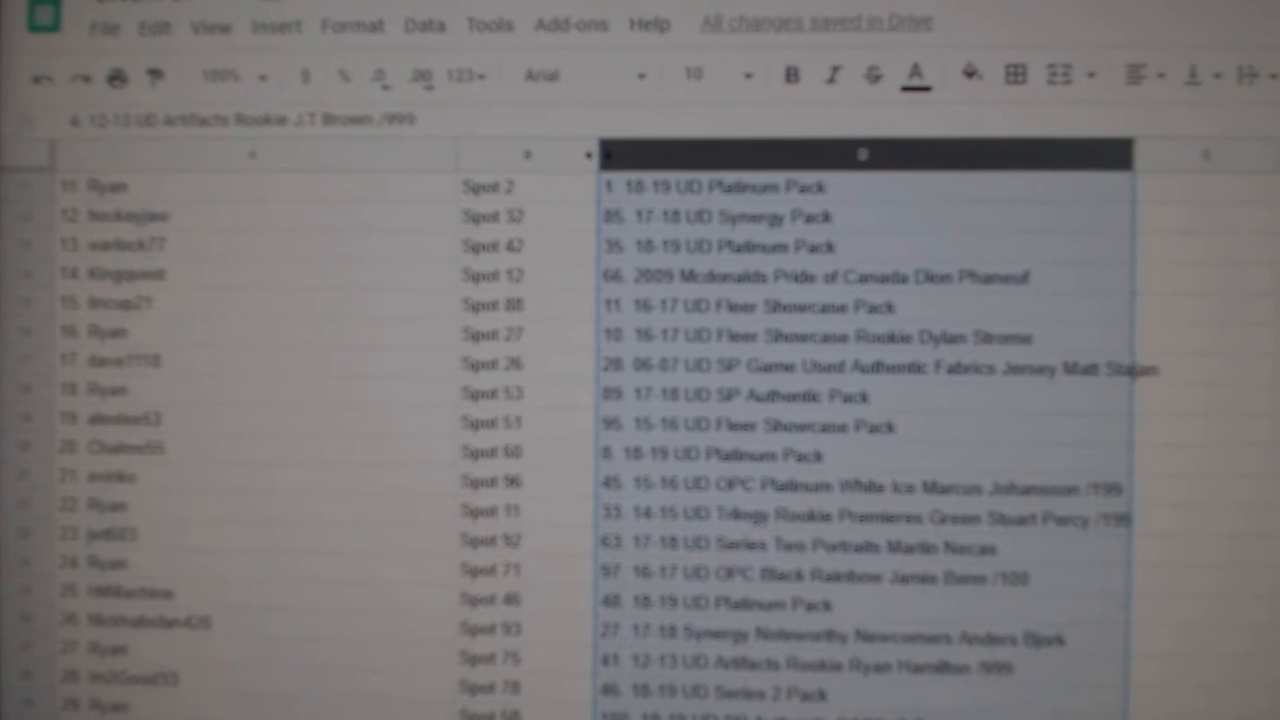
{"action": "scroll", "scroll_direction": "down", "scroll_amount": 3}
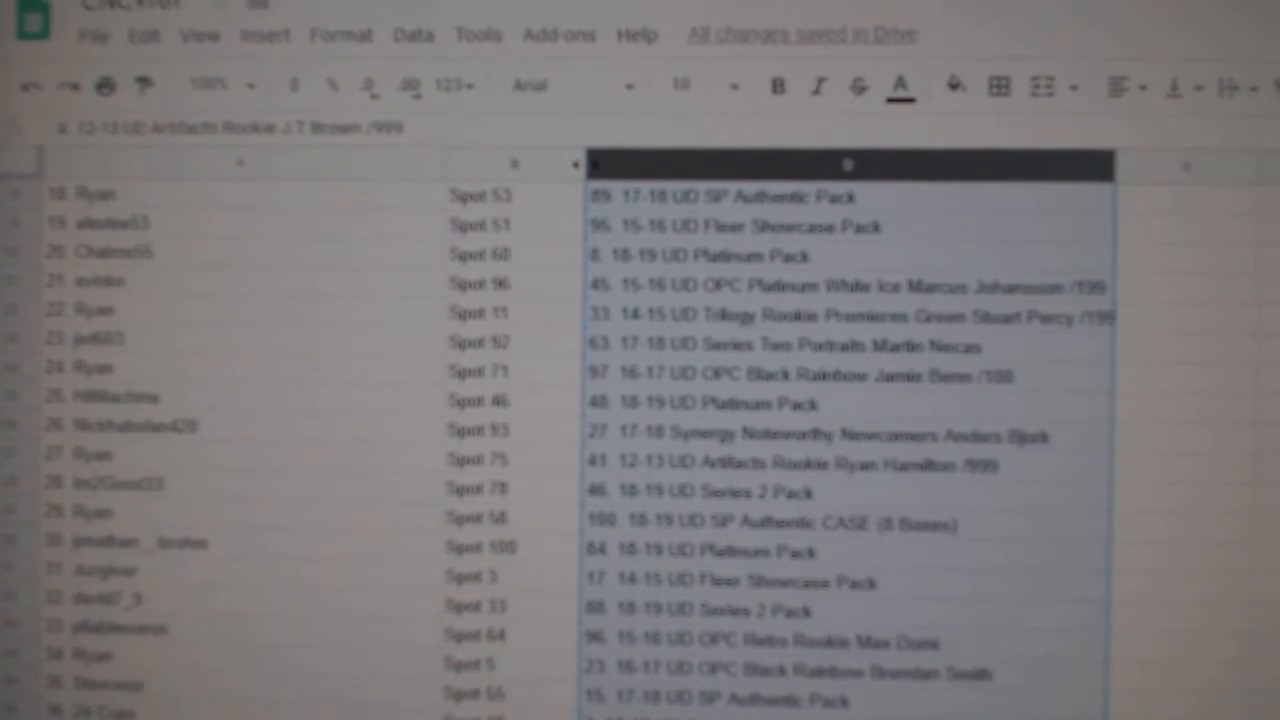
{"action": "scroll", "scroll_direction": "down", "scroll_amount": 3}
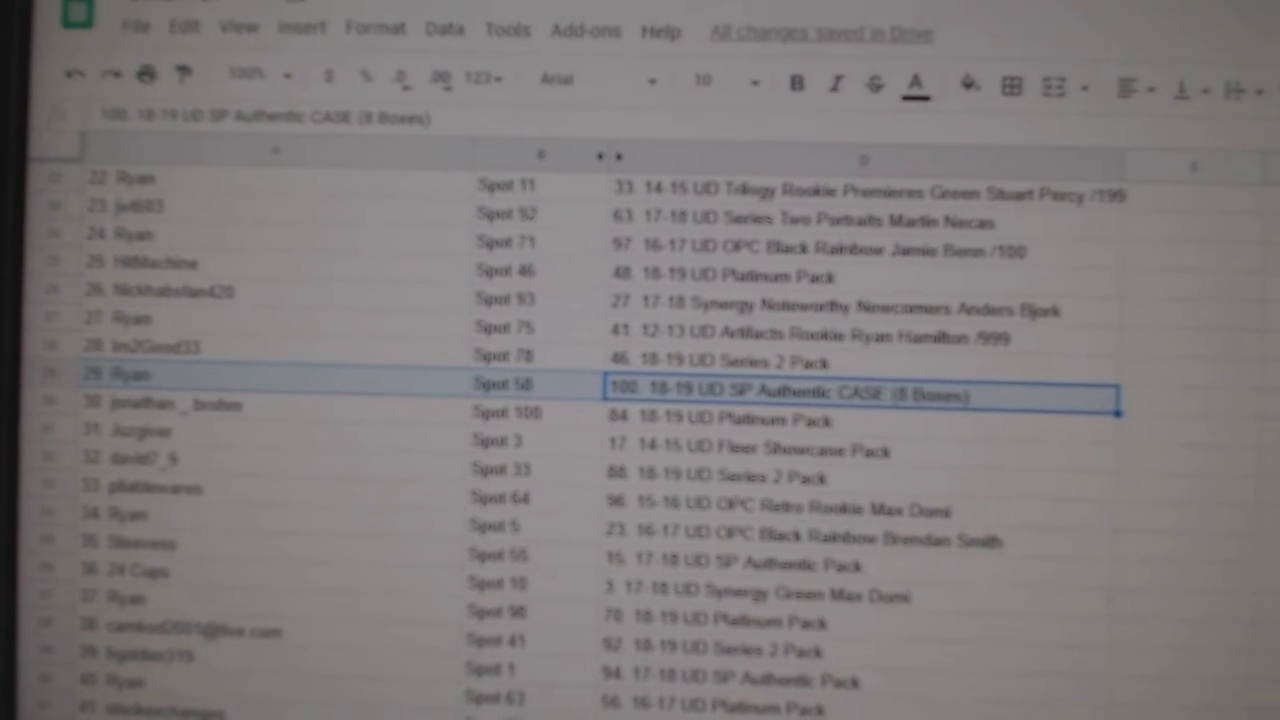
{"action": "scroll", "scroll_direction": "down", "scroll_amount": 3}
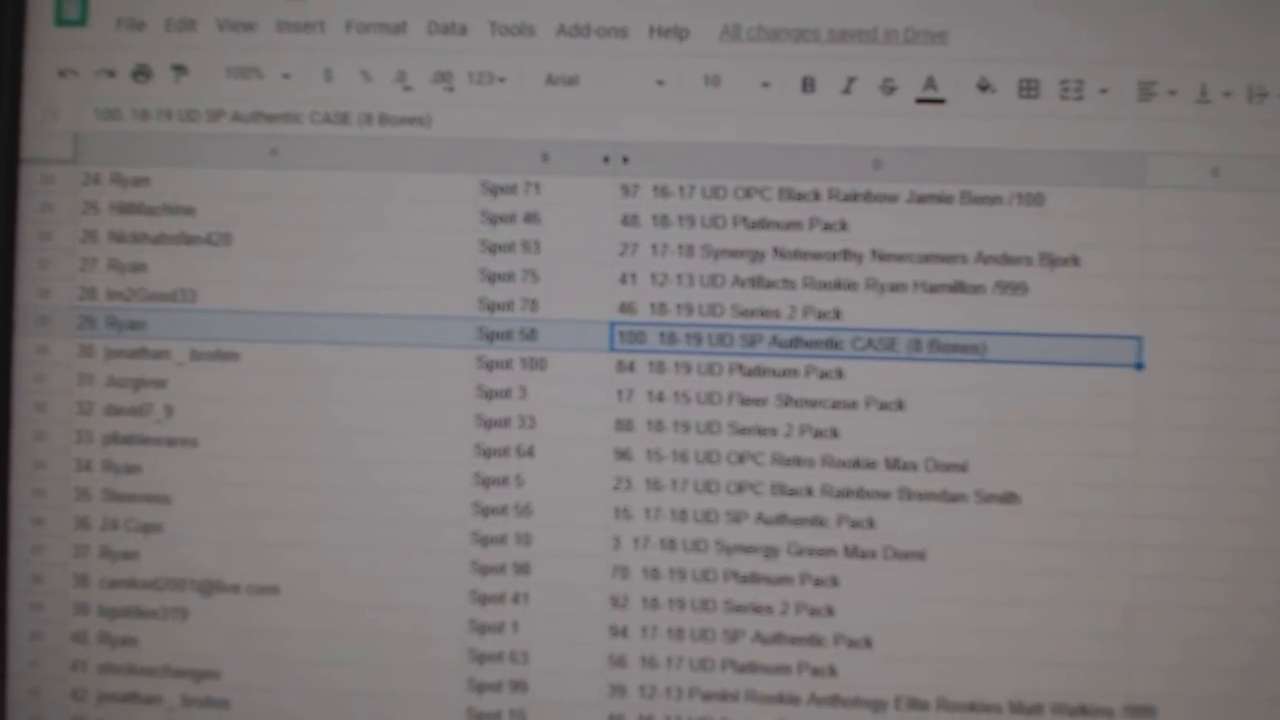
{"action": "scroll", "scroll_direction": "down", "scroll_amount": 3}
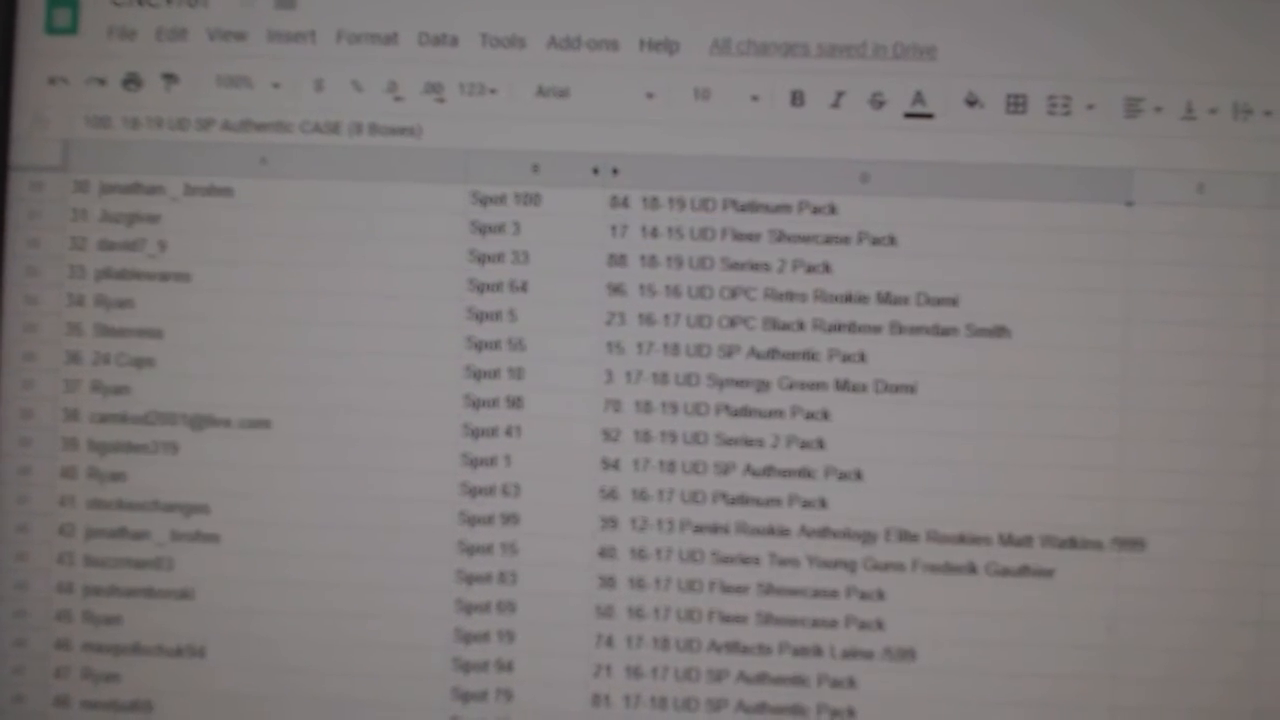
{"action": "scroll", "scroll_direction": "down", "scroll_amount": 3}
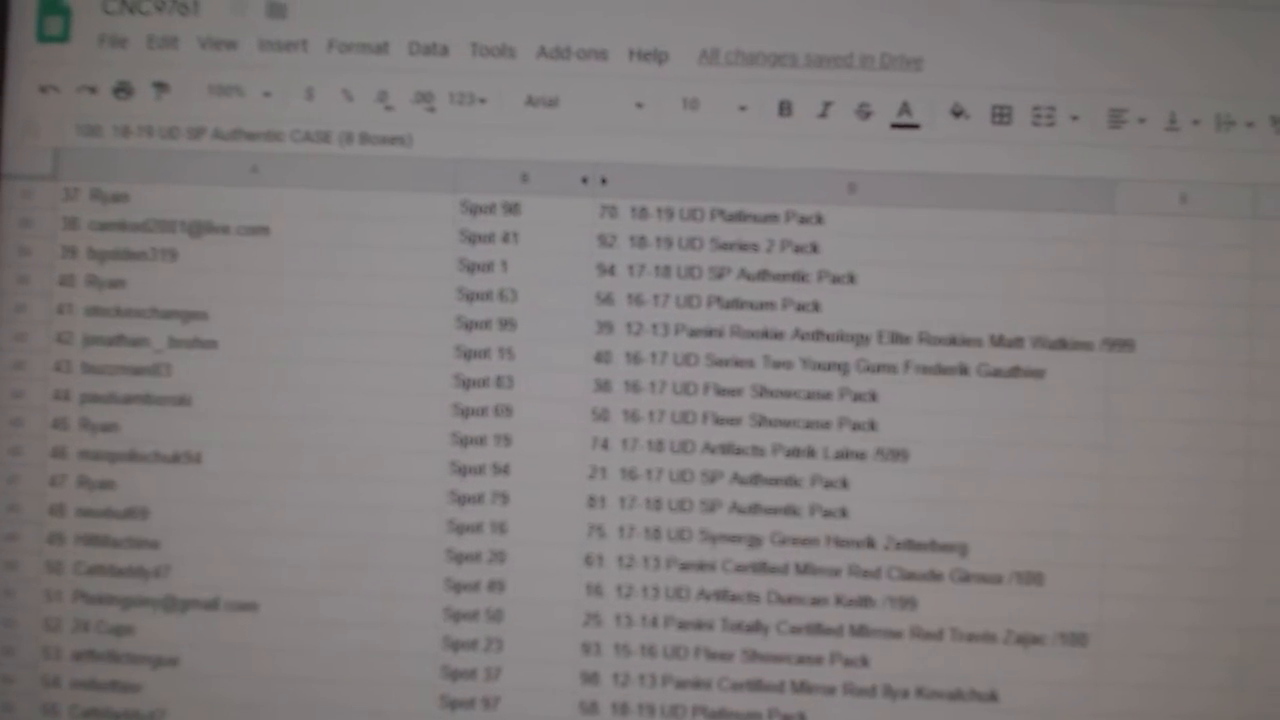
{"action": "scroll", "scroll_direction": "down", "scroll_amount": 3}
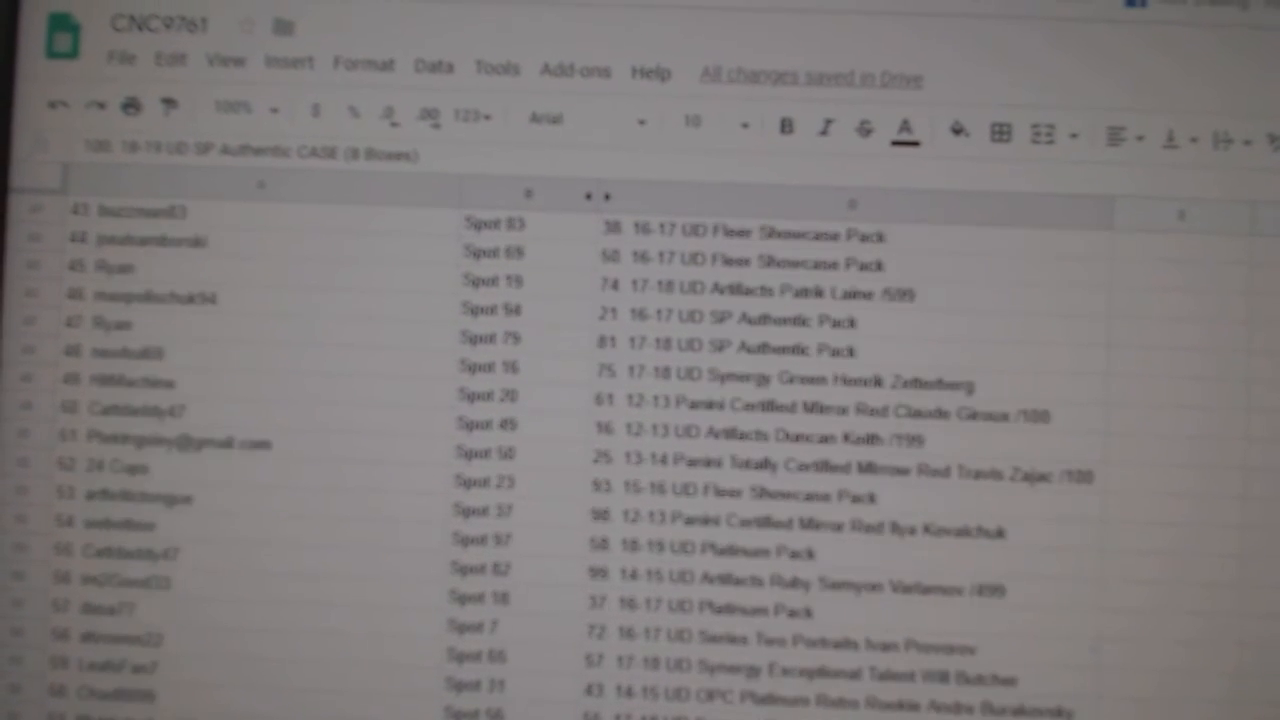
Step: Review the lower pairings, including the SP Authentic BOX entries and the empty item beside Spot 40
{"action": "scroll", "scroll_direction": "down", "scroll_amount": 3}
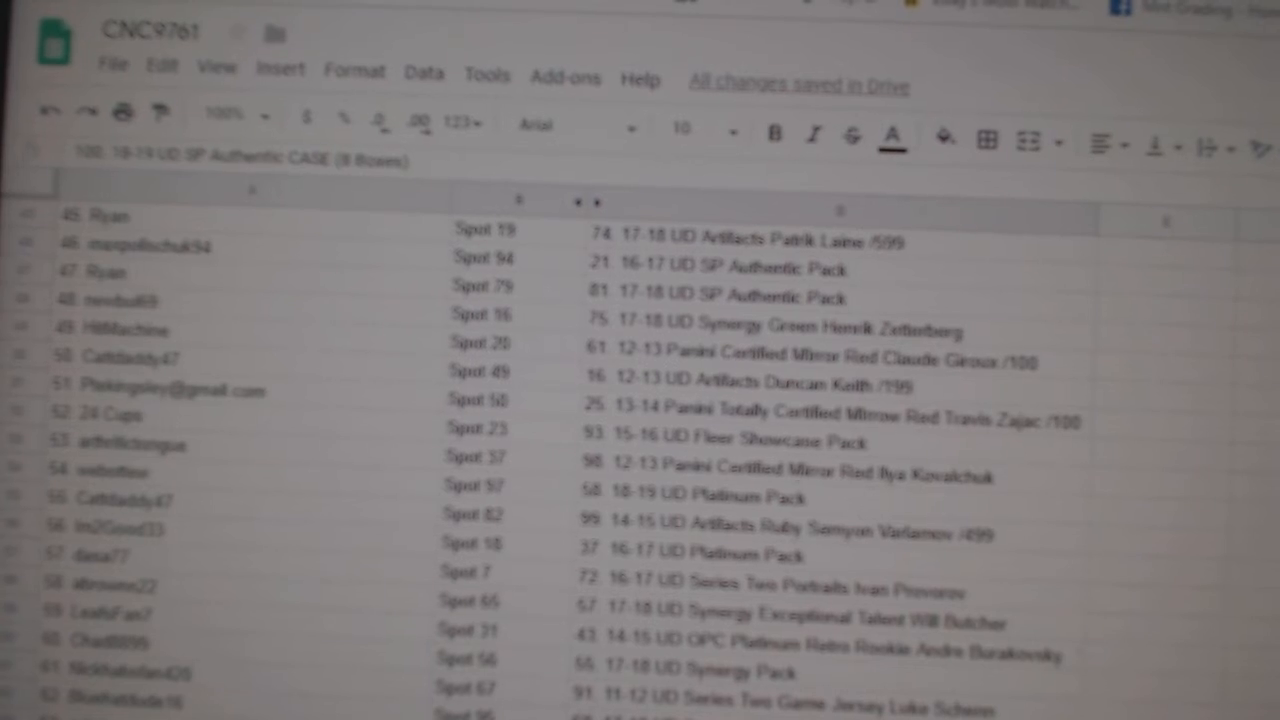
{"action": "scroll", "scroll_direction": "down", "scroll_amount": 3}
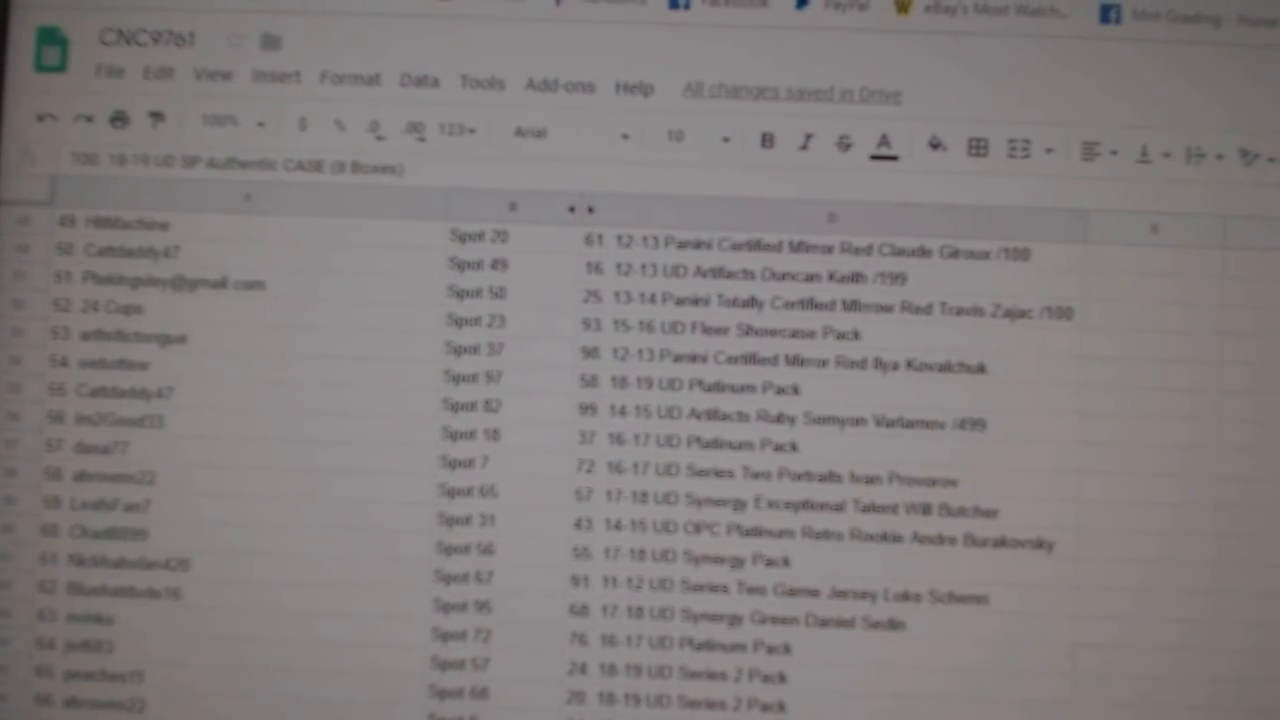
{"action": "scroll", "scroll_direction": "down", "scroll_amount": 3}
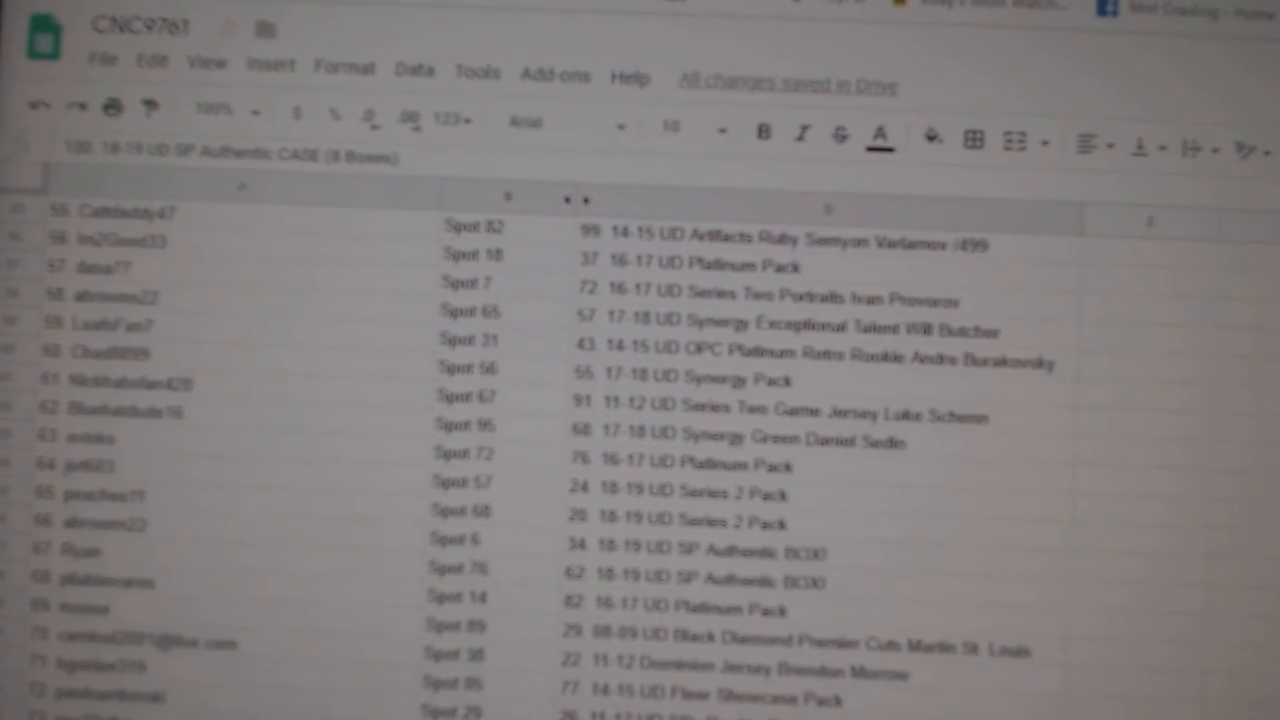
{"action": "scroll", "scroll_direction": "down", "scroll_amount": 3}
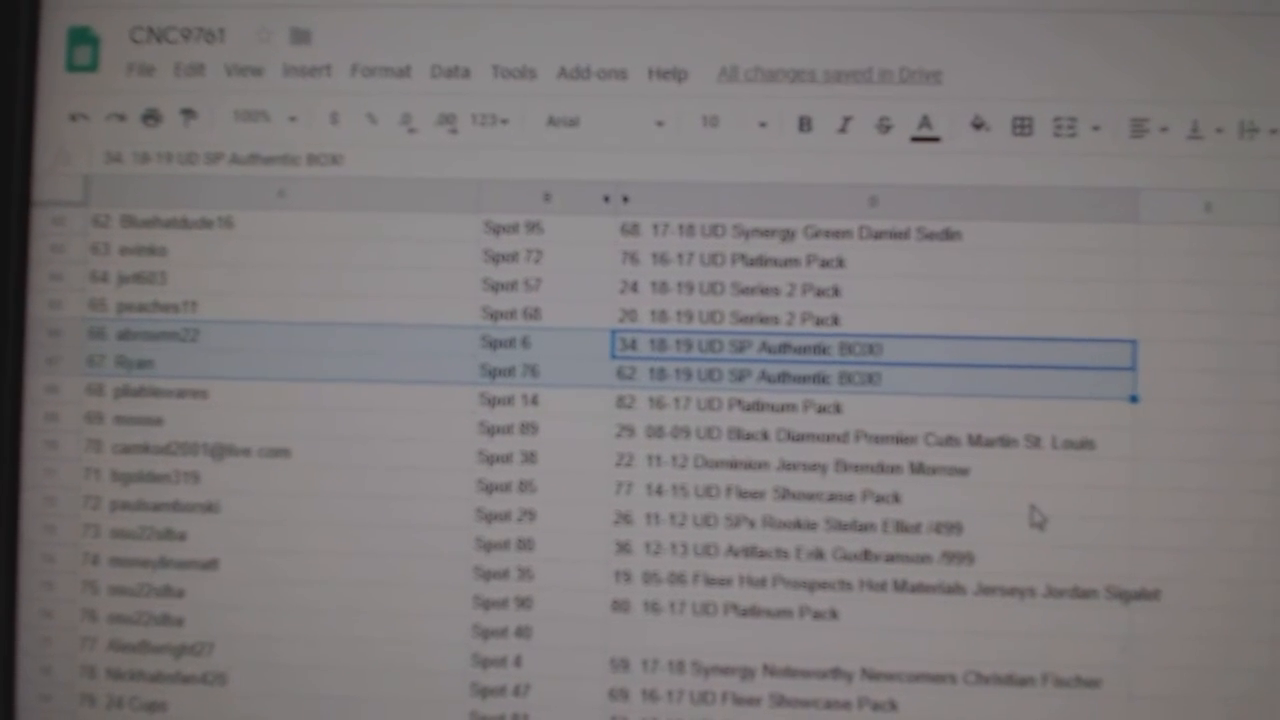
{"action": "scroll", "scroll_direction": "down", "scroll_amount": 3}
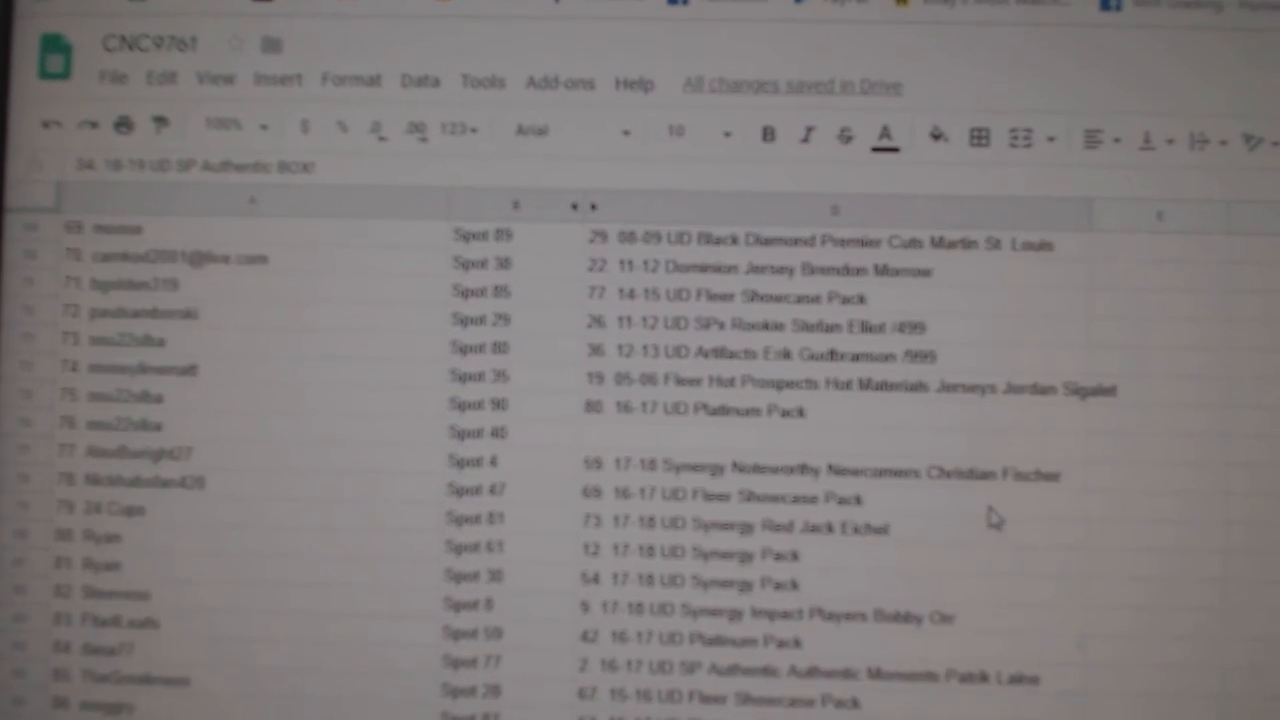
{"action": "left_click", "coordinate": [830, 452]}
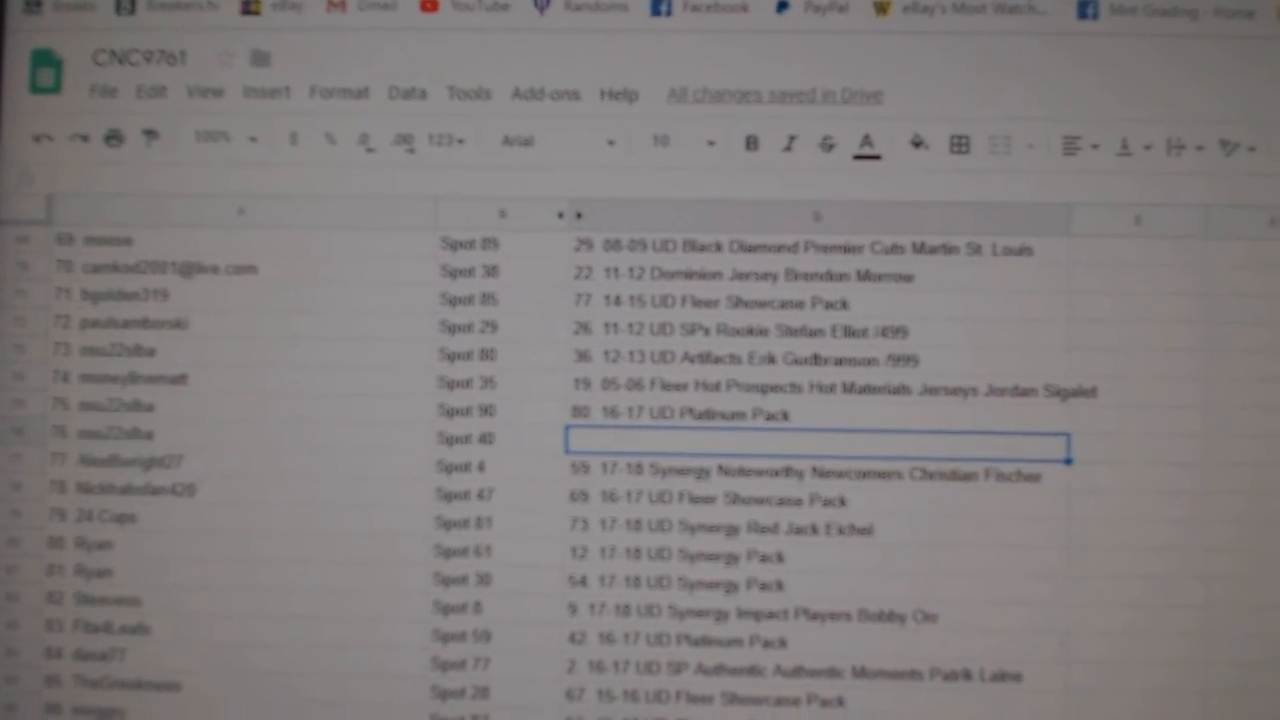
{"action": "scroll", "scroll_direction": "down", "scroll_amount": 3}
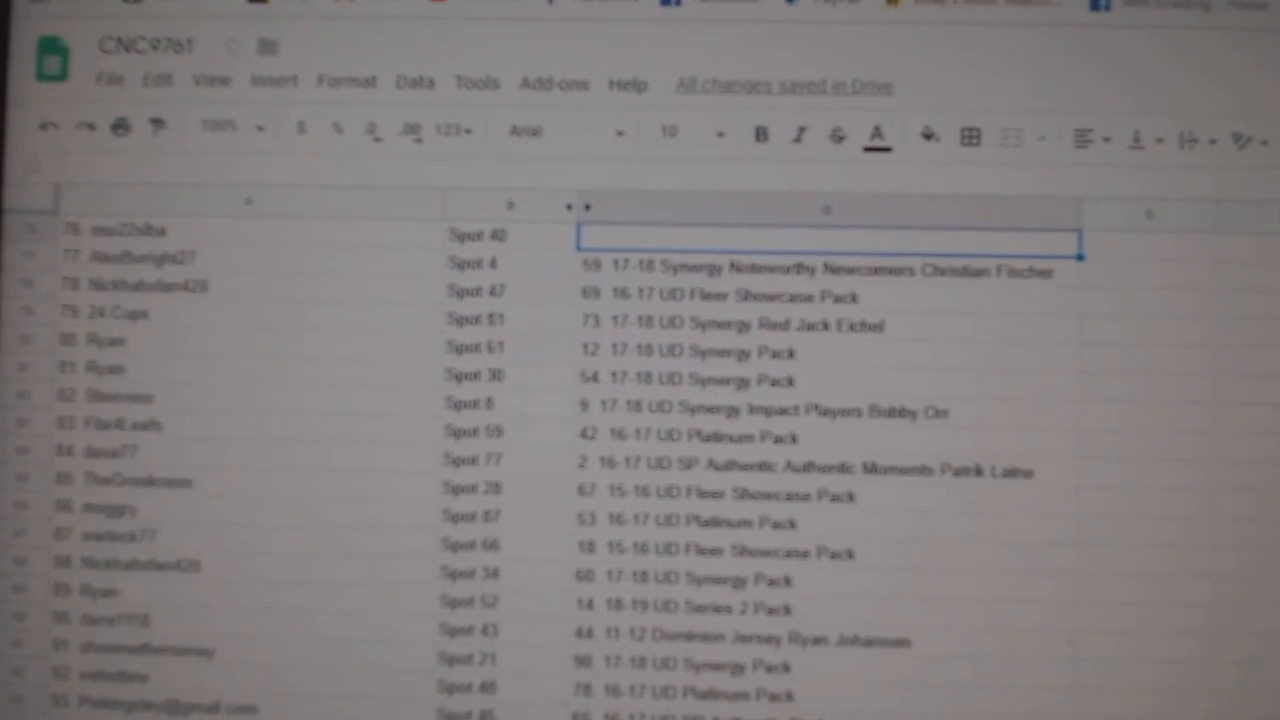
{"action": "scroll", "scroll_direction": "down", "scroll_amount": 3}
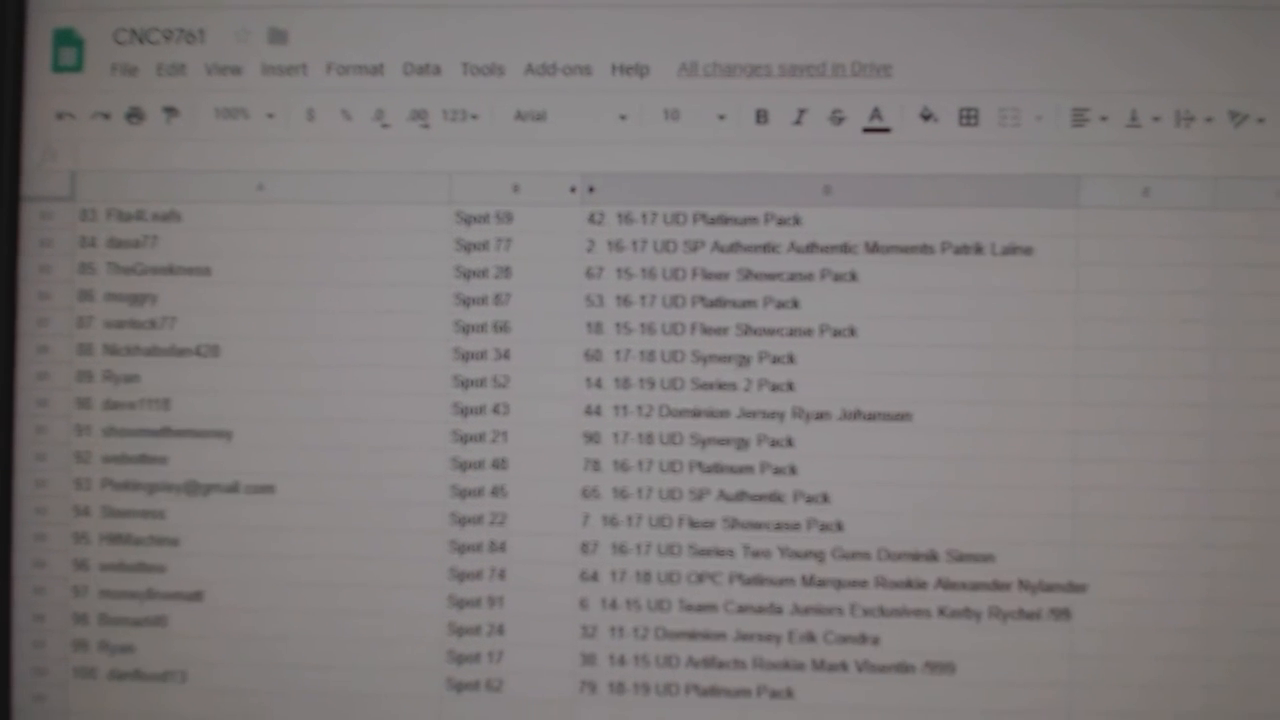